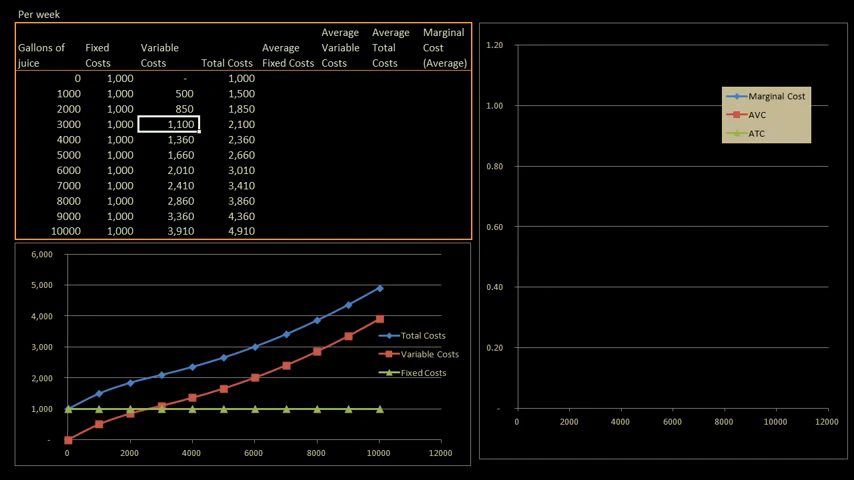
Enter the fixed, variable (including 850) and total cost values down to the 9000-gallon row
{"action": "left_click", "coordinate": [70, 78]}
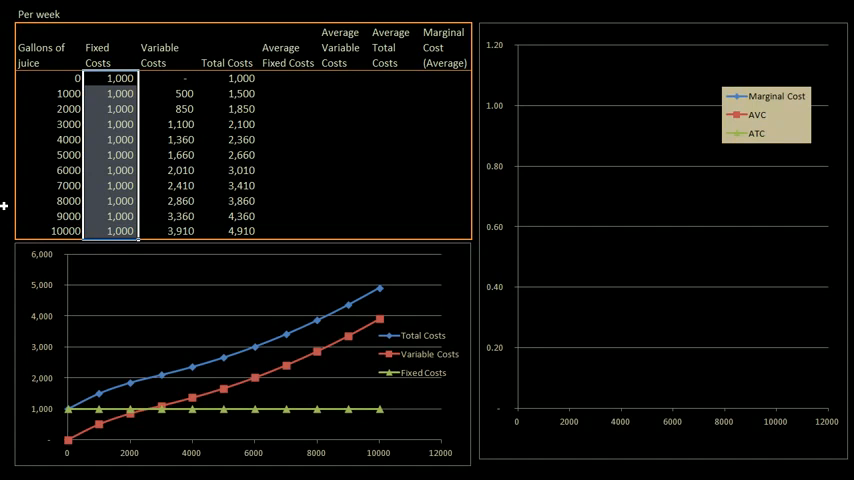
{"action": "mouse_move", "coordinate": [40, 132]}
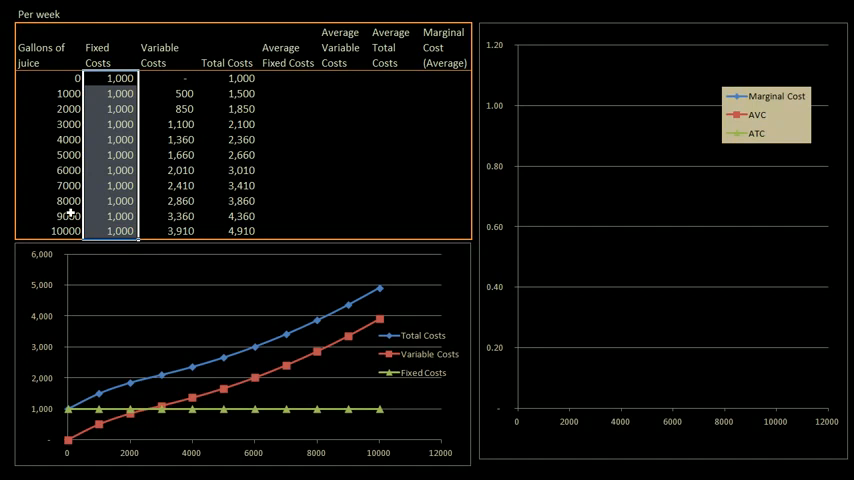
{"action": "left_click", "coordinate": [160, 78]}
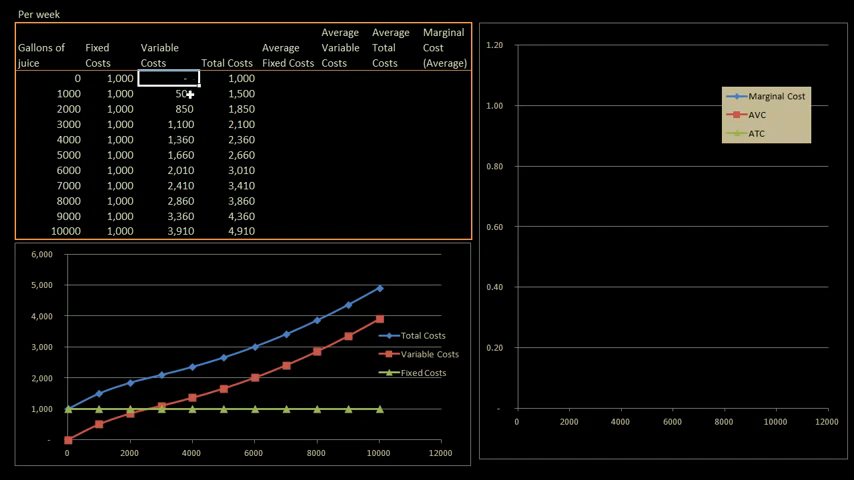
{"action": "left_click", "coordinate": [168, 92]}
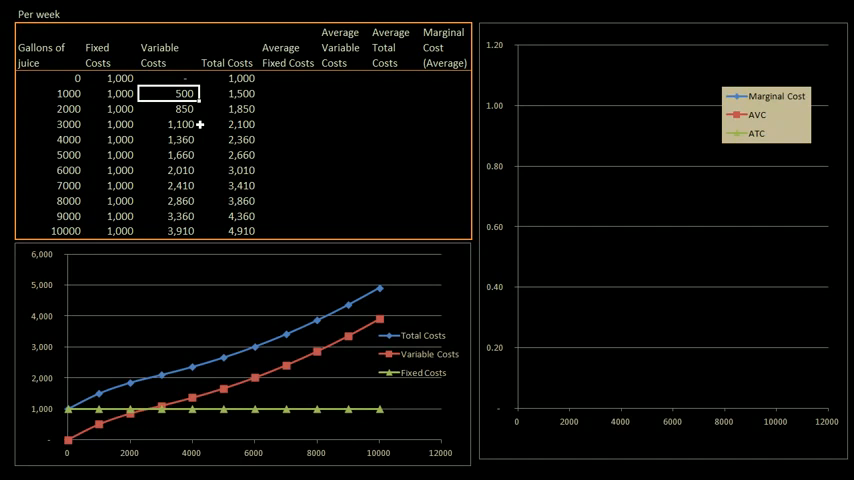
{"action": "mouse_move", "coordinate": [200, 122]}
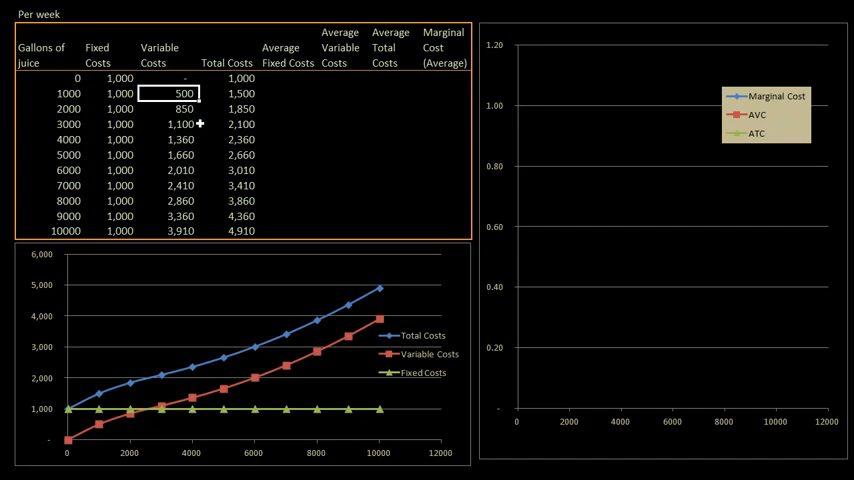
{"action": "left_click", "coordinate": [180, 108]}
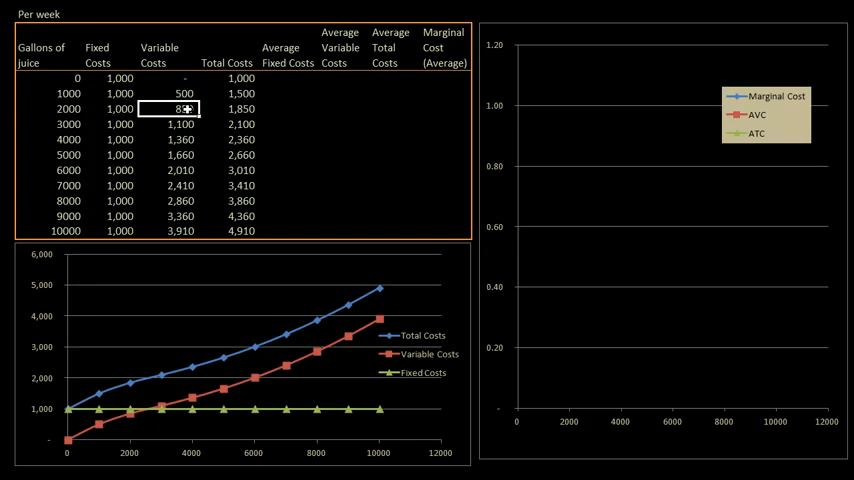
{"action": "type", "text": "850"}
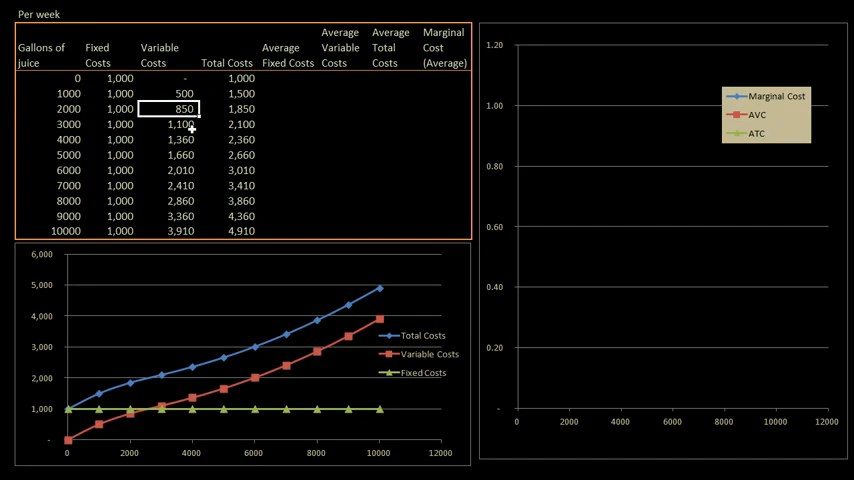
{"action": "mouse_move", "coordinate": [190, 162]}
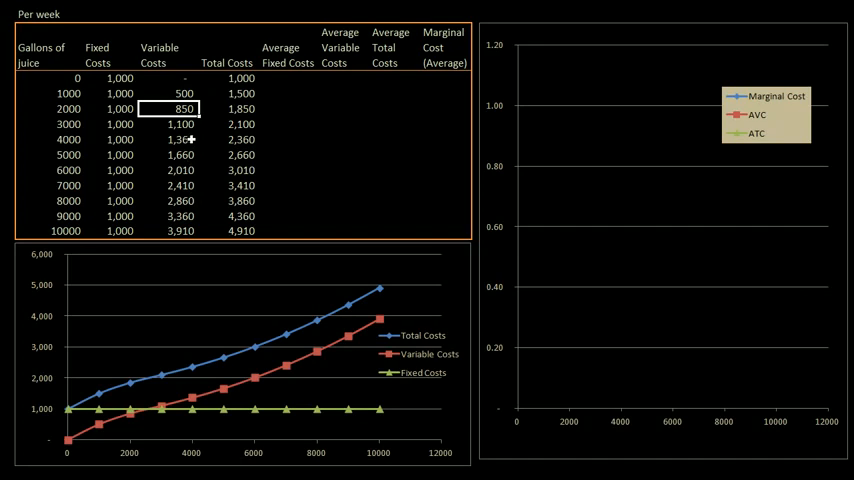
{"action": "mouse_move", "coordinate": [186, 136]}
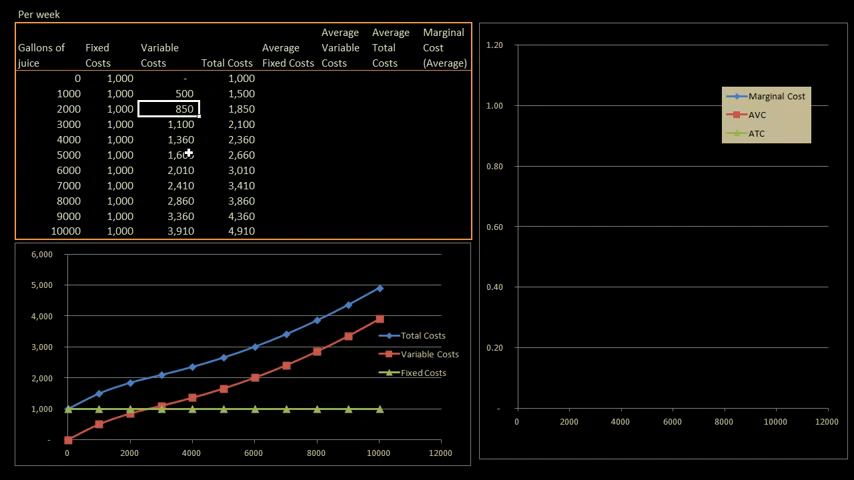
{"action": "mouse_move", "coordinate": [186, 170]}
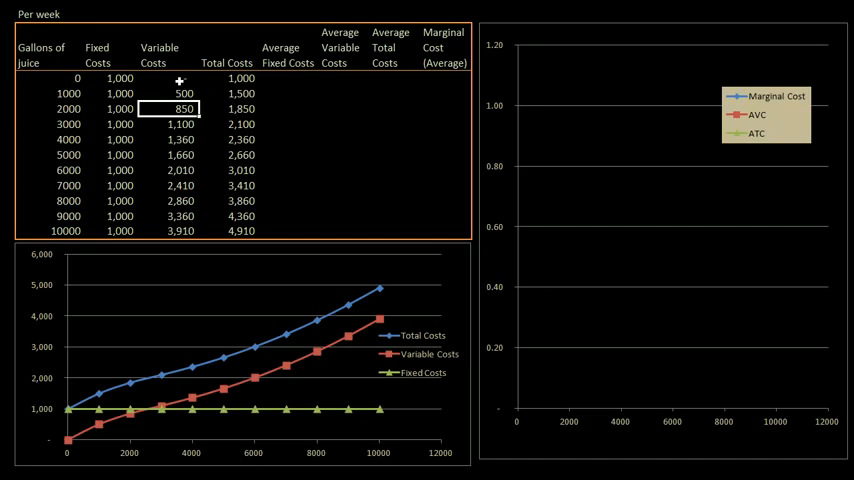
{"action": "mouse_move", "coordinate": [72, 216]}
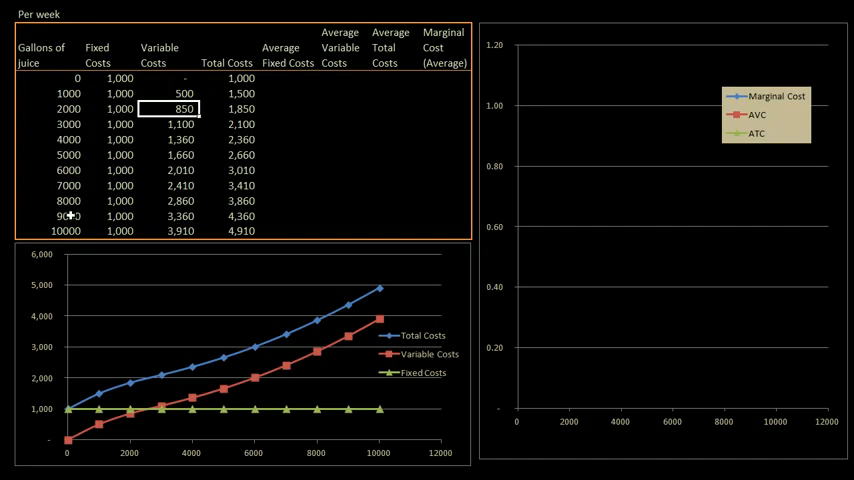
{"action": "mouse_move", "coordinate": [248, 218]}
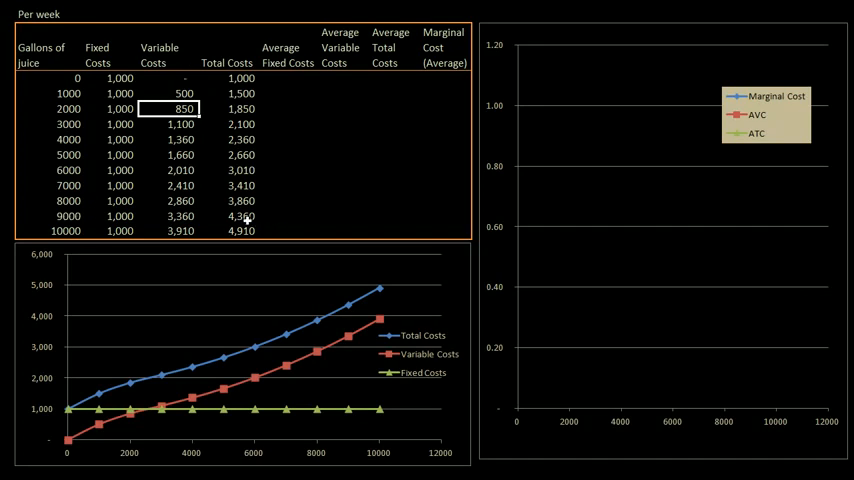
{"action": "left_click", "coordinate": [228, 216]}
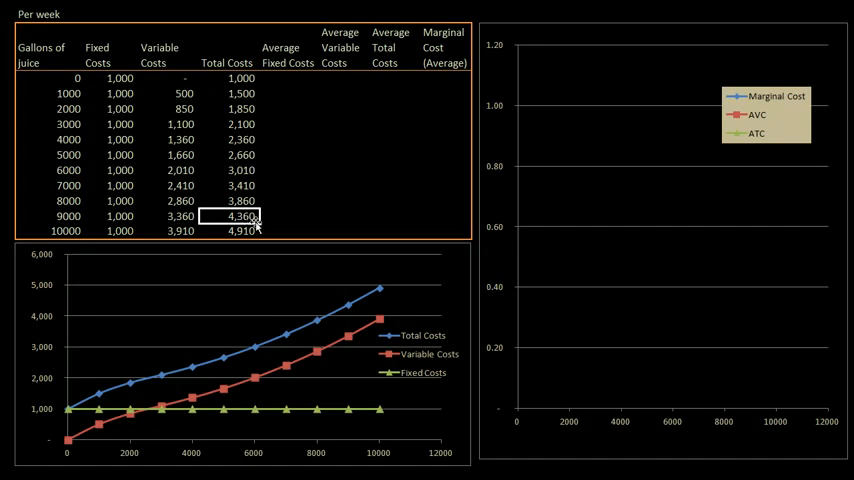
Compute the 1000-gallon average fixed cost 1.00 and average variable cost 0.50 by dividing costs by gallons
{"action": "left_click", "coordinate": [288, 80]}
{"action": "type", "text": "="}
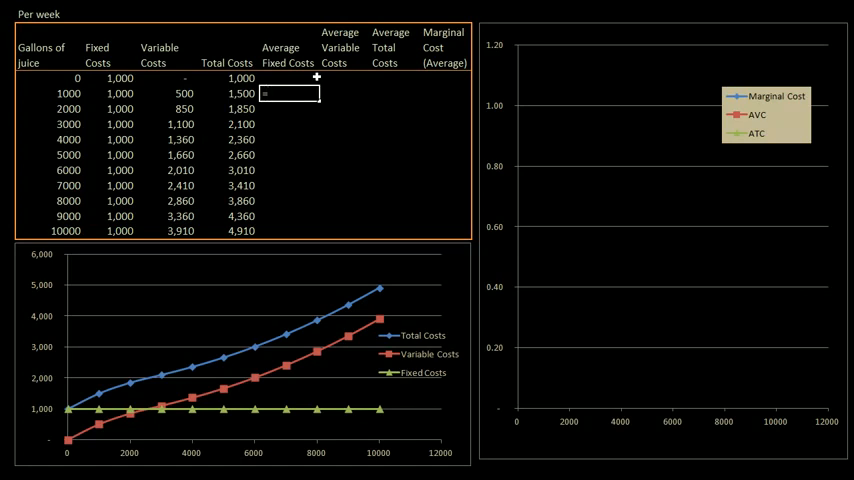
{"action": "left_click", "coordinate": [118, 92]}
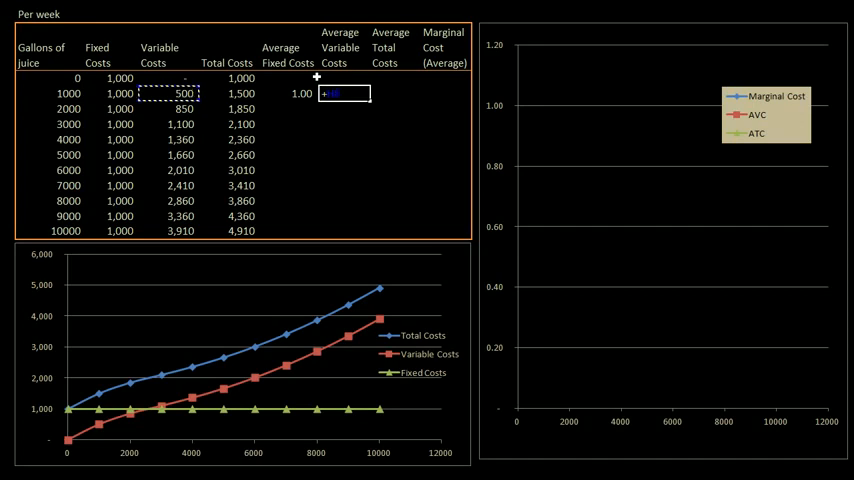
{"action": "type", "text": "/500"}
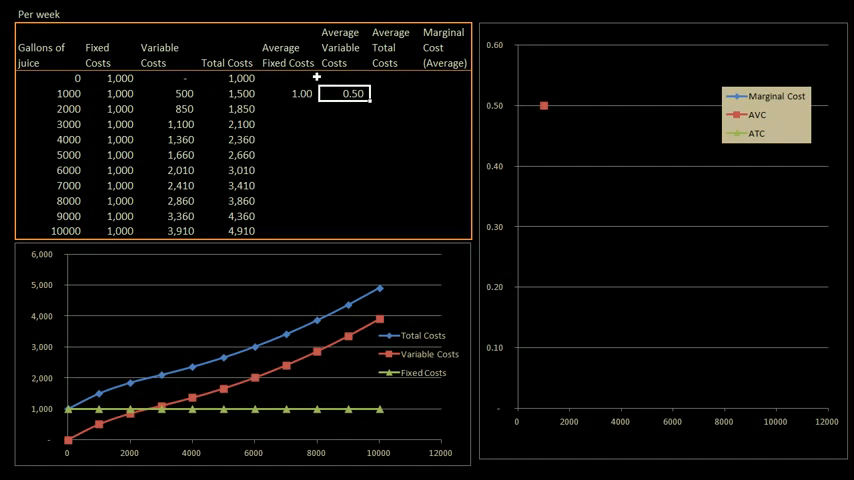
Compute the 1000-gallon average total cost 1.50 as AFC plus AVC
{"action": "left_click", "coordinate": [392, 92]}
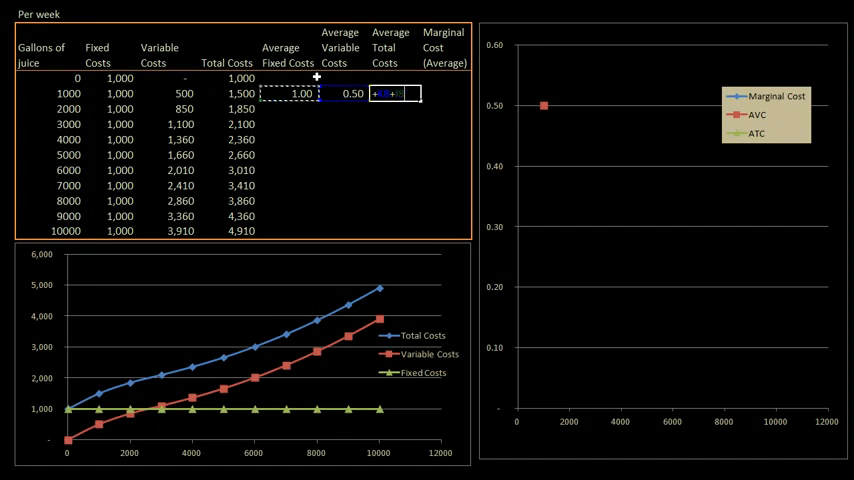
{"action": "key", "text": "Enter"}
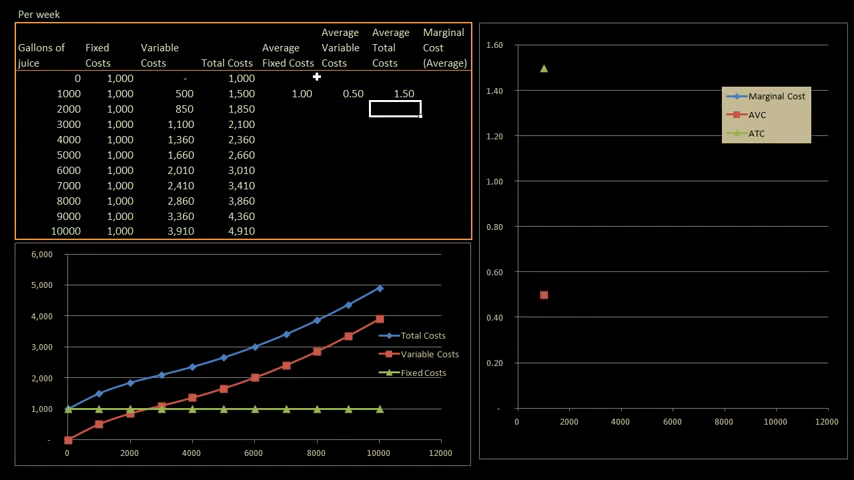
{"action": "left_click", "coordinate": [404, 92]}
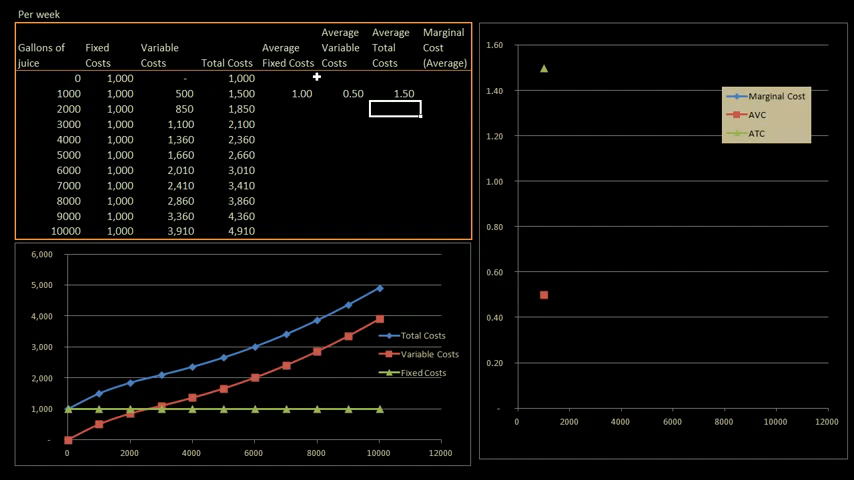
{"action": "left_click", "coordinate": [442, 92]}
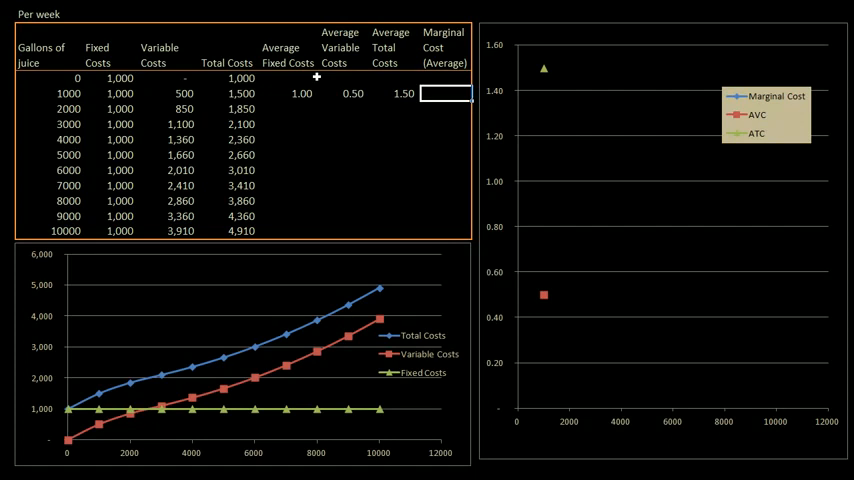
Compute the 1000-gallon marginal cost 0.50 as (TC1000-TC0)/(1000-0)
{"action": "type", "text": "=(E8-E7"}
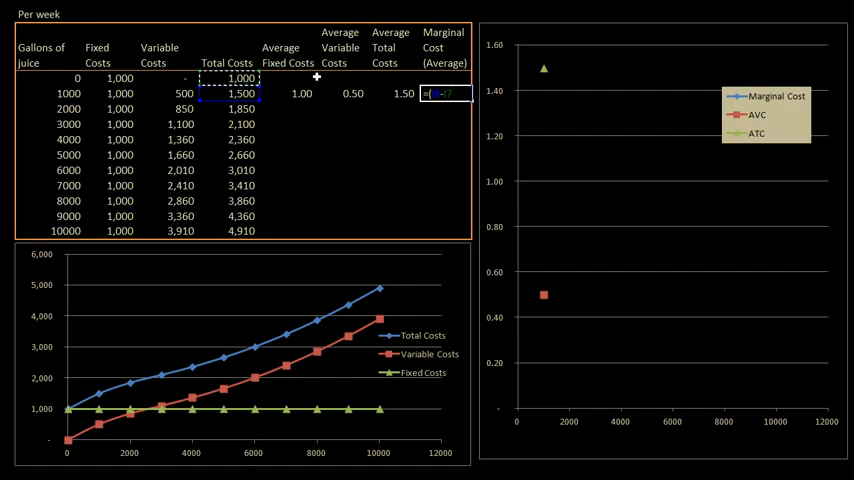
{"action": "type", "text": ")/"}
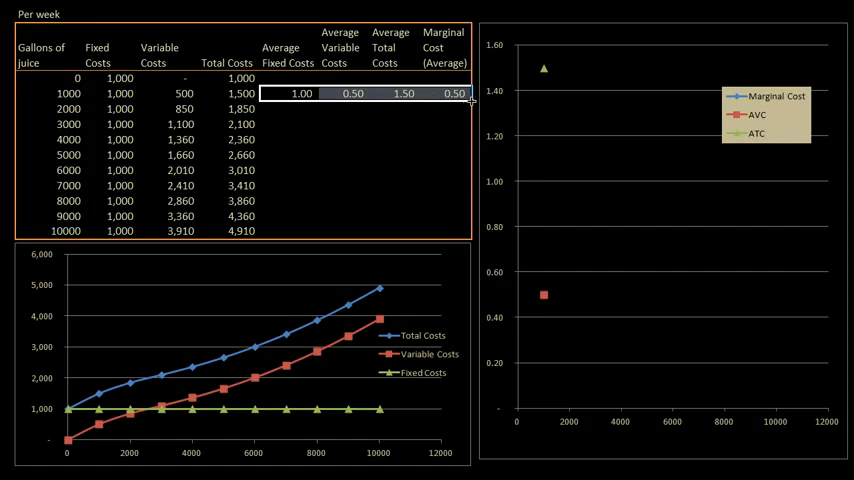
{"action": "left_click_drag", "start_coordinate": [470, 100], "coordinate": [456, 236]}
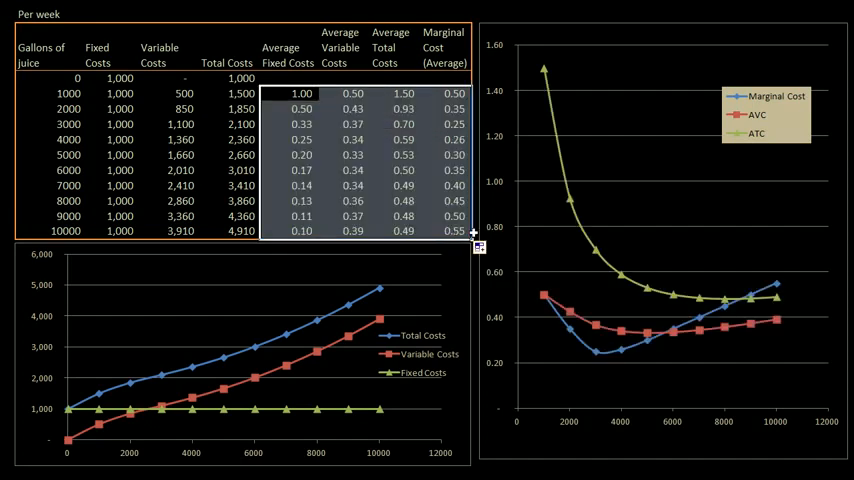
{"action": "left_click", "coordinate": [482, 246]}
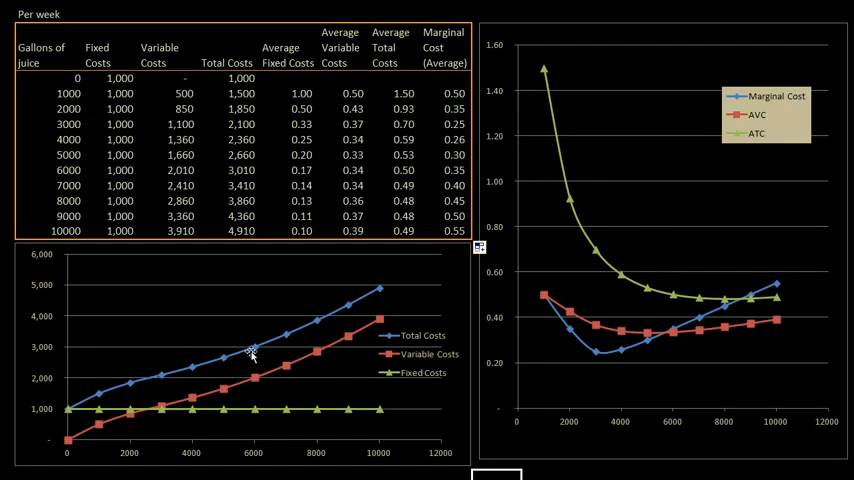
{"action": "mouse_move", "coordinate": [250, 356]}
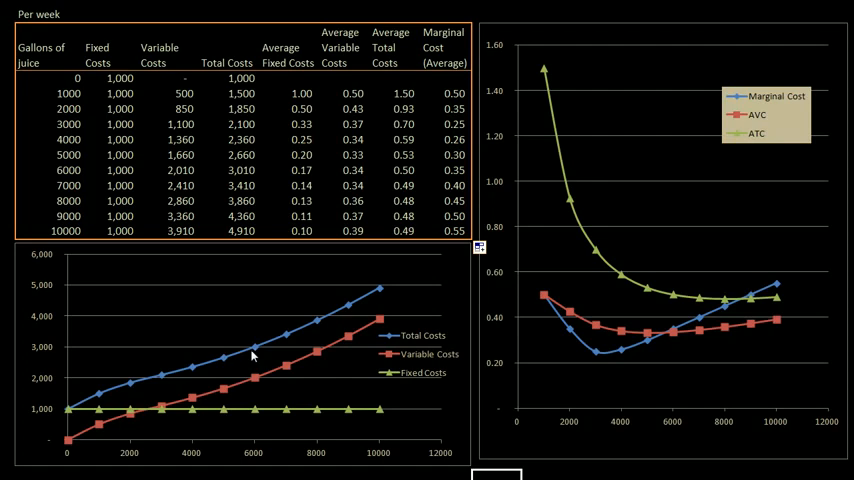
{"action": "mouse_move", "coordinate": [392, 408]}
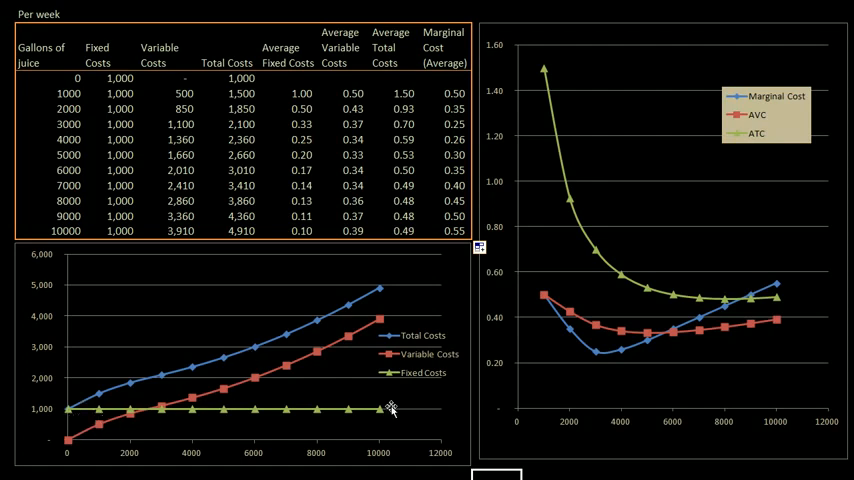
{"action": "mouse_move", "coordinate": [188, 408]}
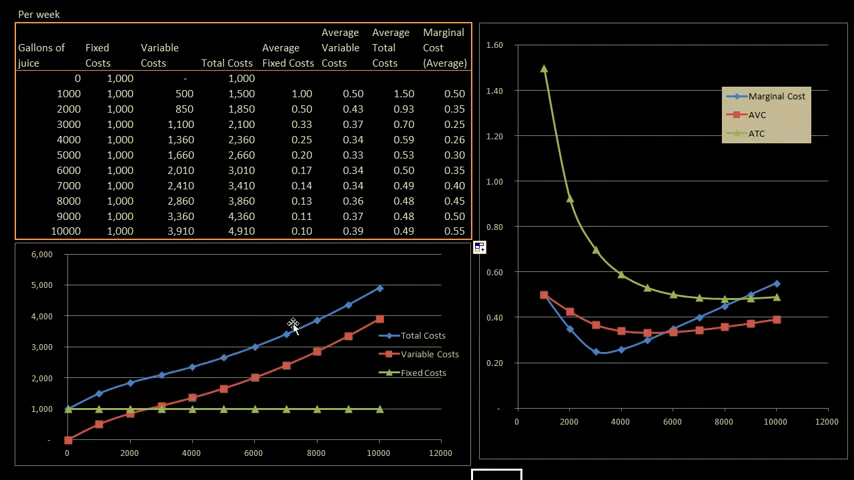
{"action": "mouse_move", "coordinate": [376, 148]}
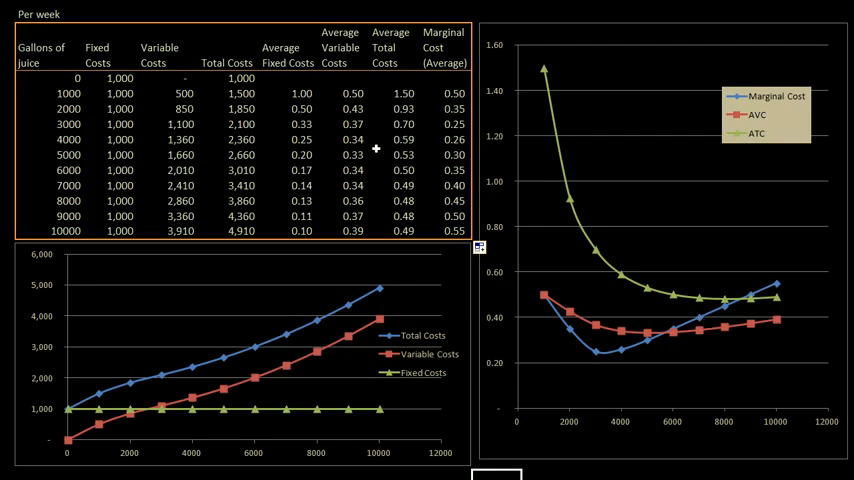
{"action": "mouse_move", "coordinate": [398, 160]}
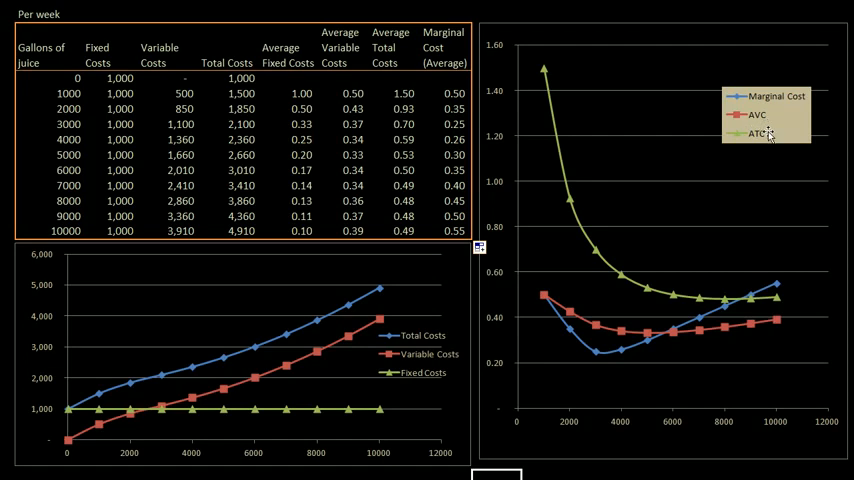
{"action": "mouse_move", "coordinate": [768, 140]}
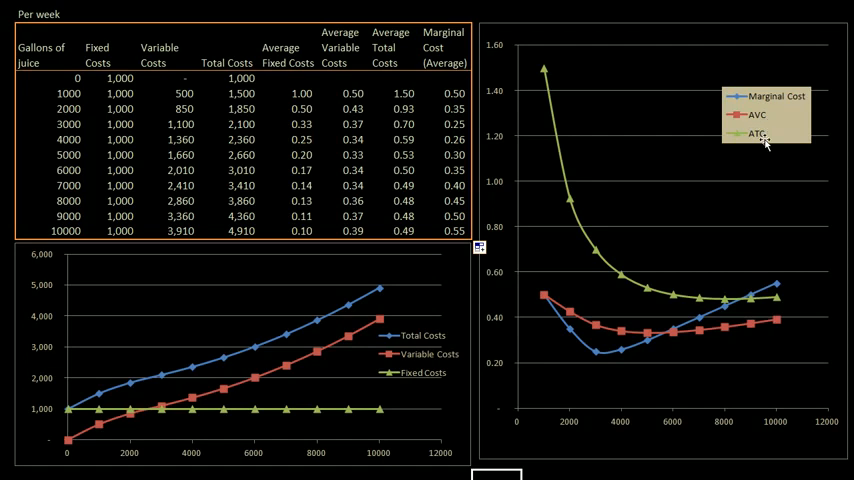
{"action": "mouse_move", "coordinate": [768, 128]}
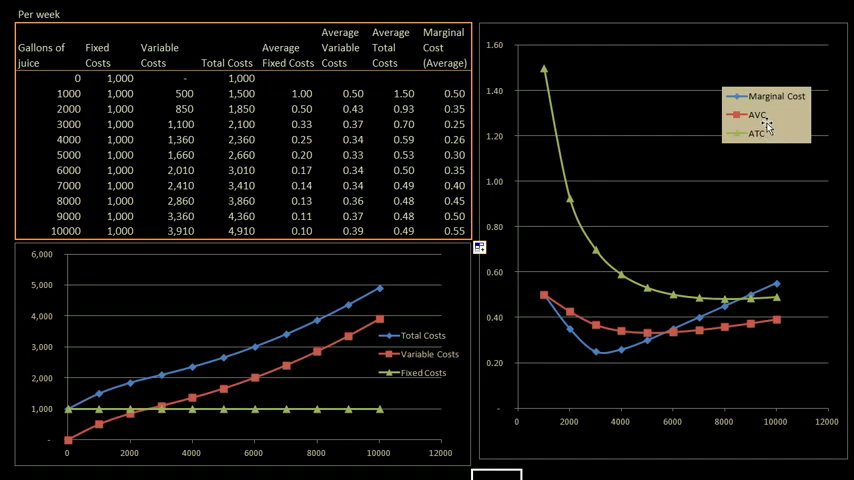
{"action": "mouse_move", "coordinate": [732, 322]}
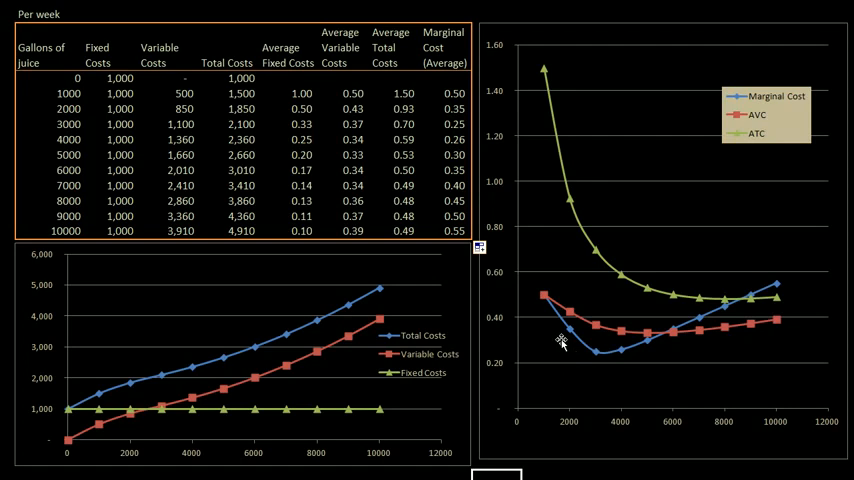
{"action": "mouse_move", "coordinate": [548, 298]}
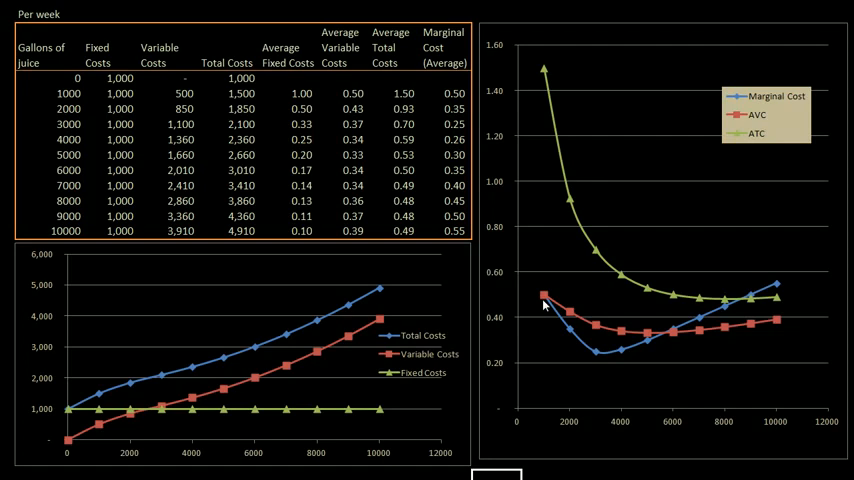
{"action": "mouse_move", "coordinate": [568, 334]}
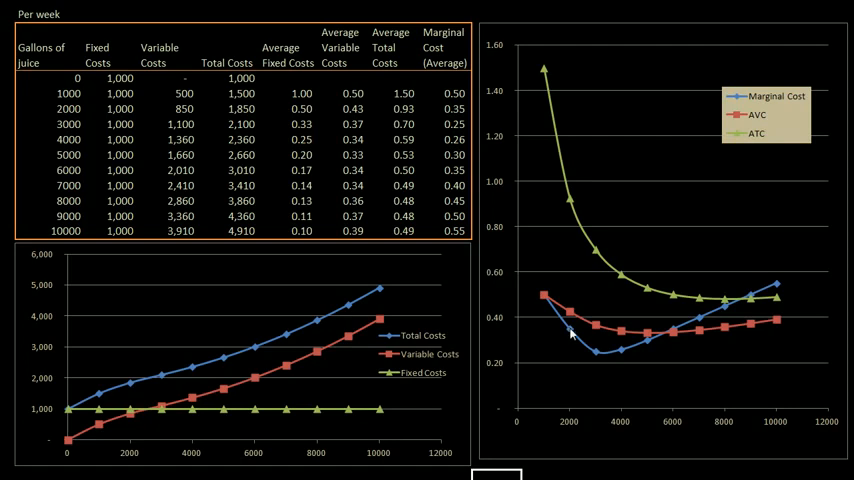
{"action": "mouse_move", "coordinate": [594, 356]}
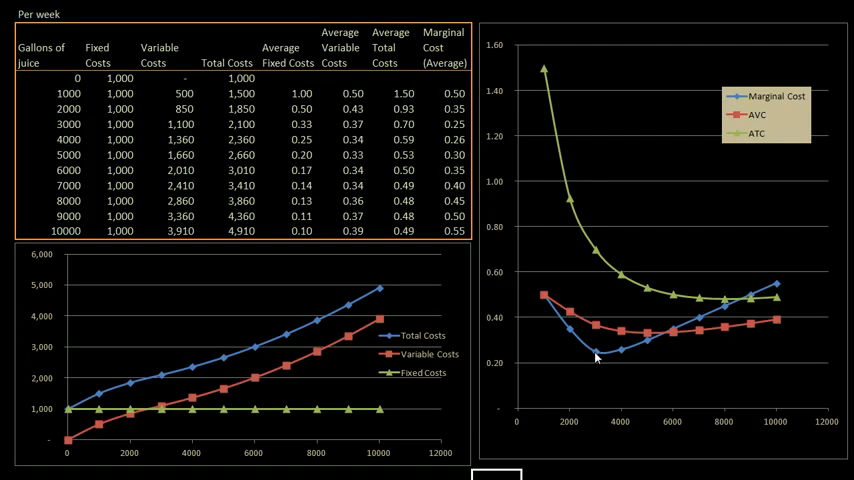
{"action": "mouse_move", "coordinate": [616, 358]}
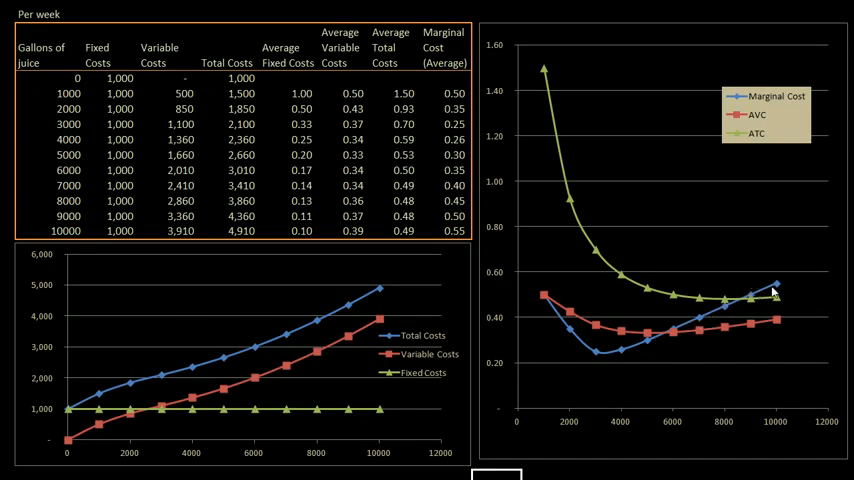
{"action": "mouse_move", "coordinate": [580, 368]}
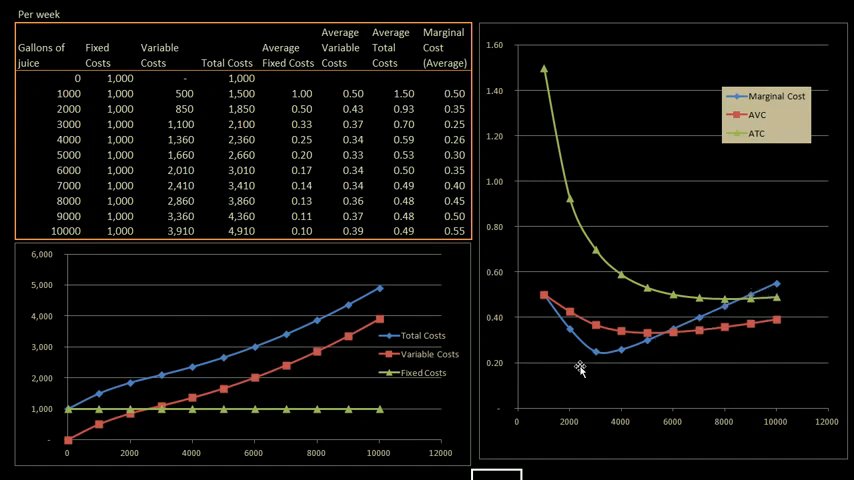
{"action": "mouse_move", "coordinate": [596, 322]}
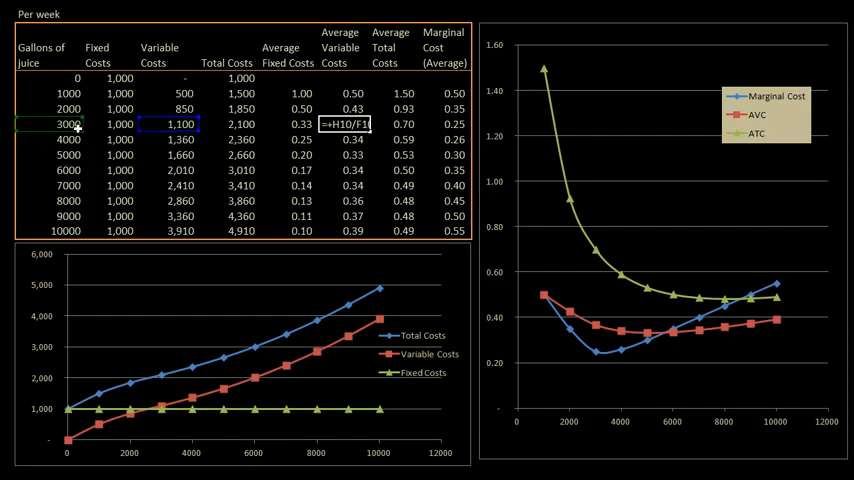
{"action": "mouse_move", "coordinate": [324, 410]}
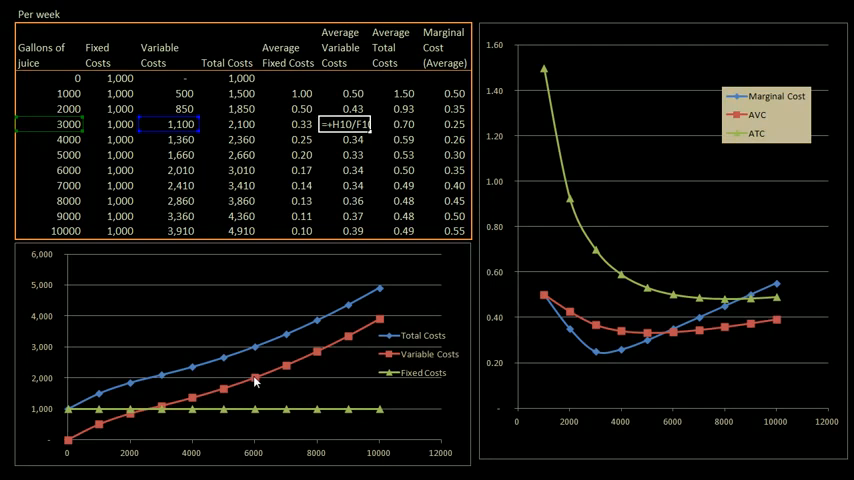
{"action": "mouse_move", "coordinate": [88, 436]}
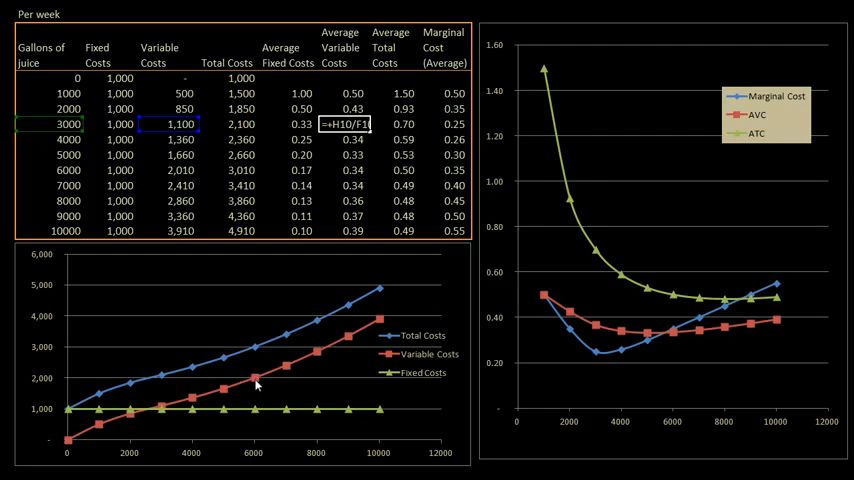
{"action": "mouse_move", "coordinate": [224, 392]}
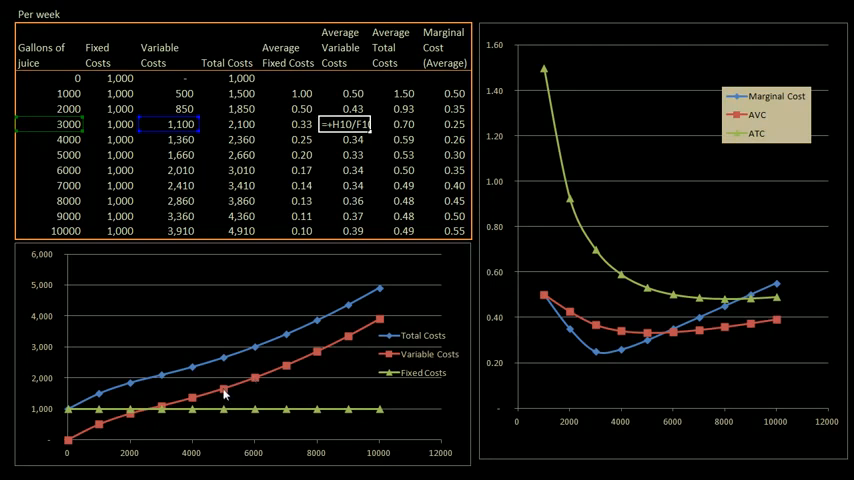
{"action": "mouse_move", "coordinate": [252, 388]}
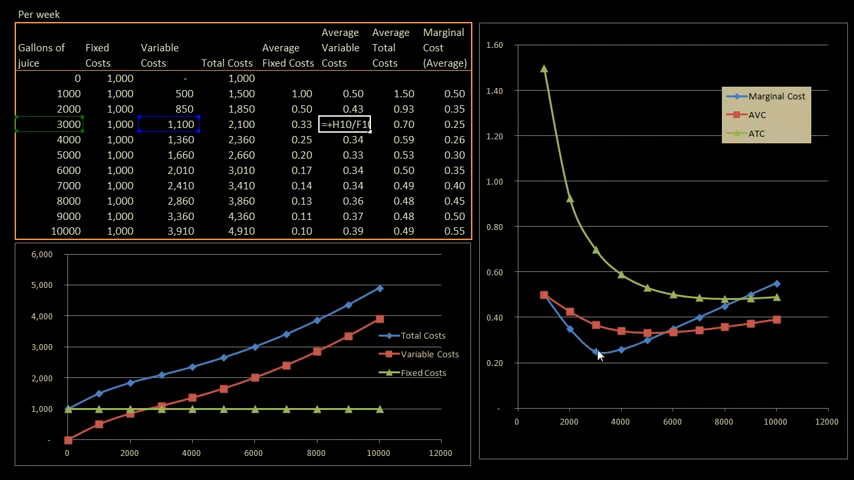
{"action": "mouse_move", "coordinate": [618, 352]}
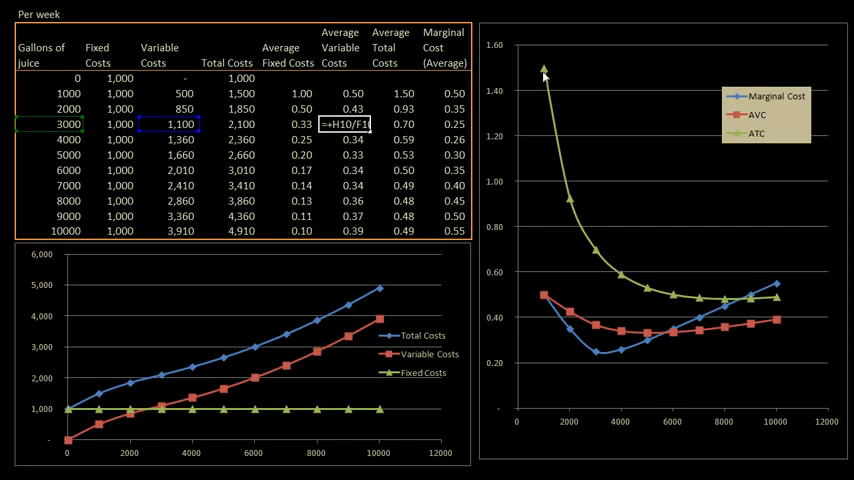
{"action": "mouse_move", "coordinate": [556, 120]}
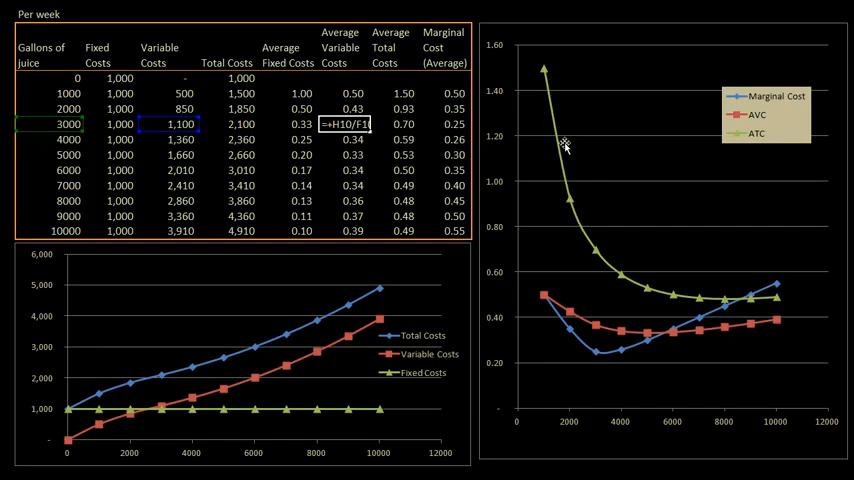
{"action": "mouse_move", "coordinate": [670, 288]}
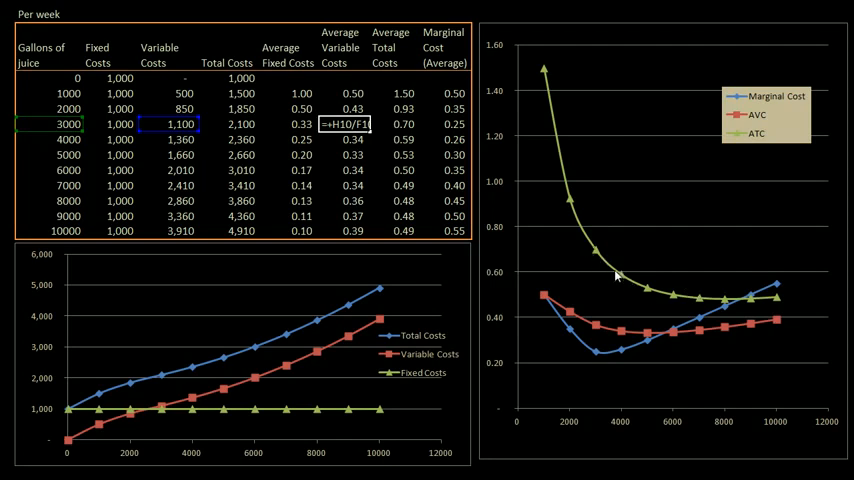
{"action": "mouse_move", "coordinate": [622, 278]}
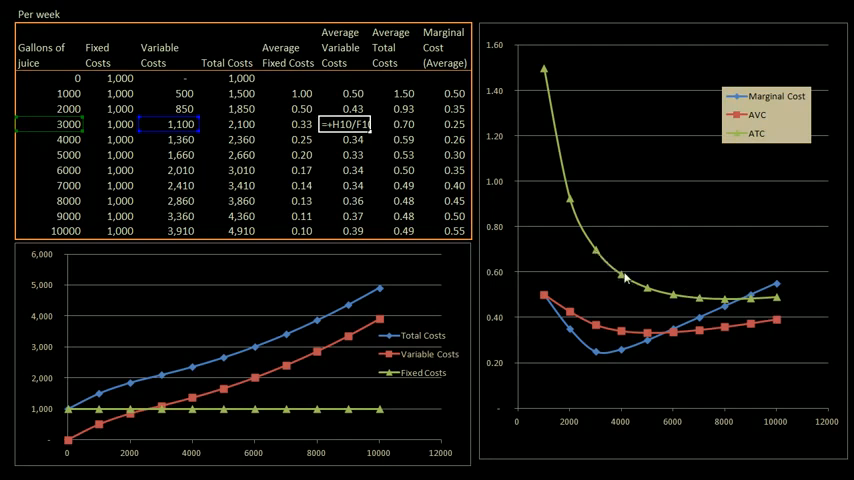
{"action": "mouse_move", "coordinate": [654, 322]}
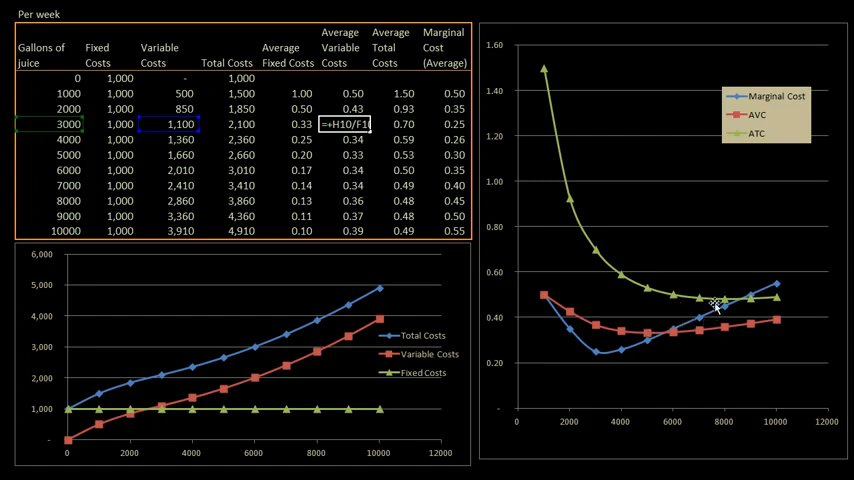
{"action": "mouse_move", "coordinate": [756, 320]}
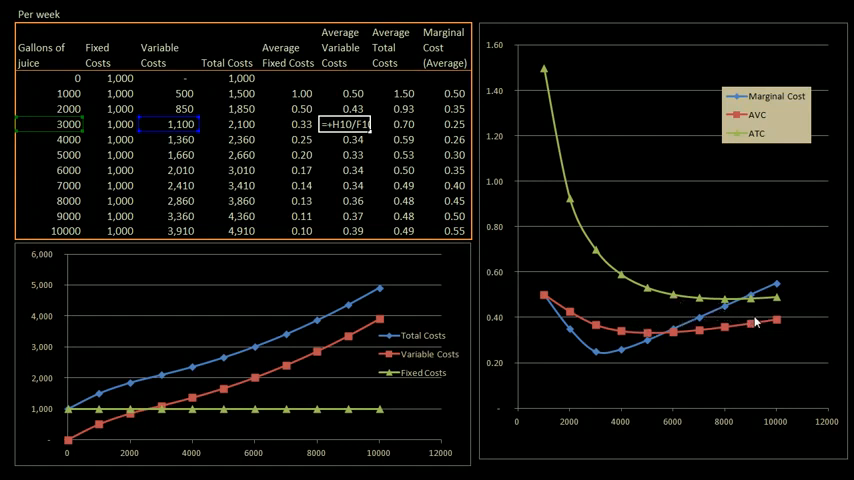